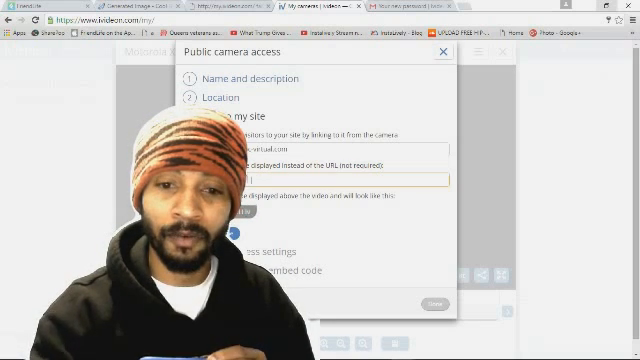
type("Site")
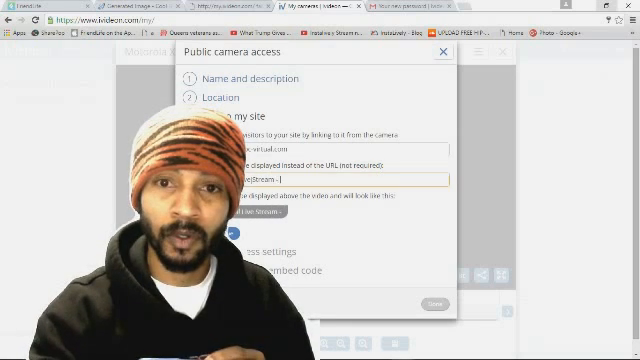
type("T")
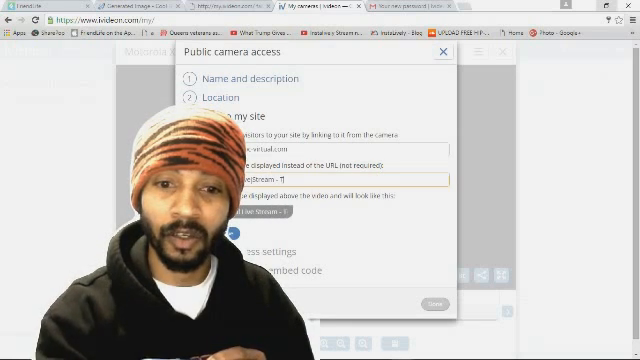
type("est")
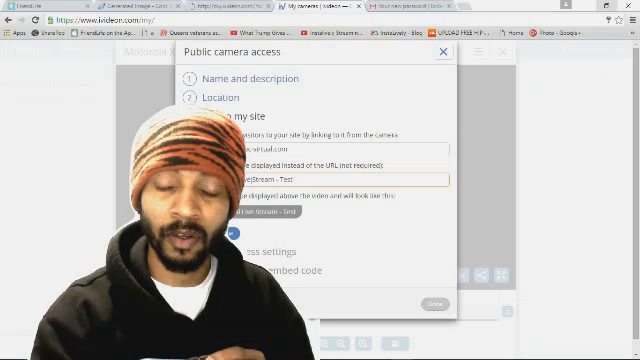
type("F")
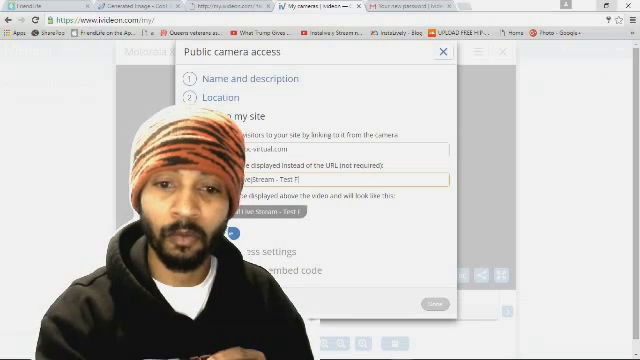
type("From Home")
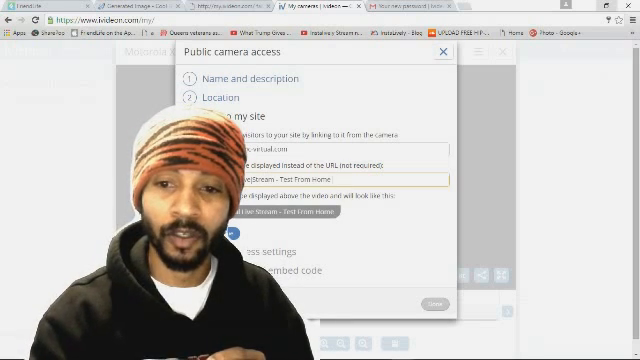
type("Offic")
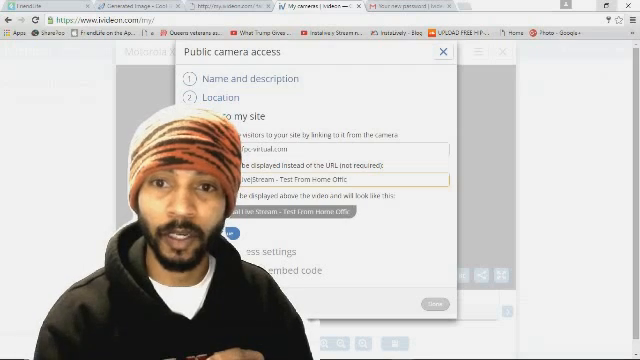